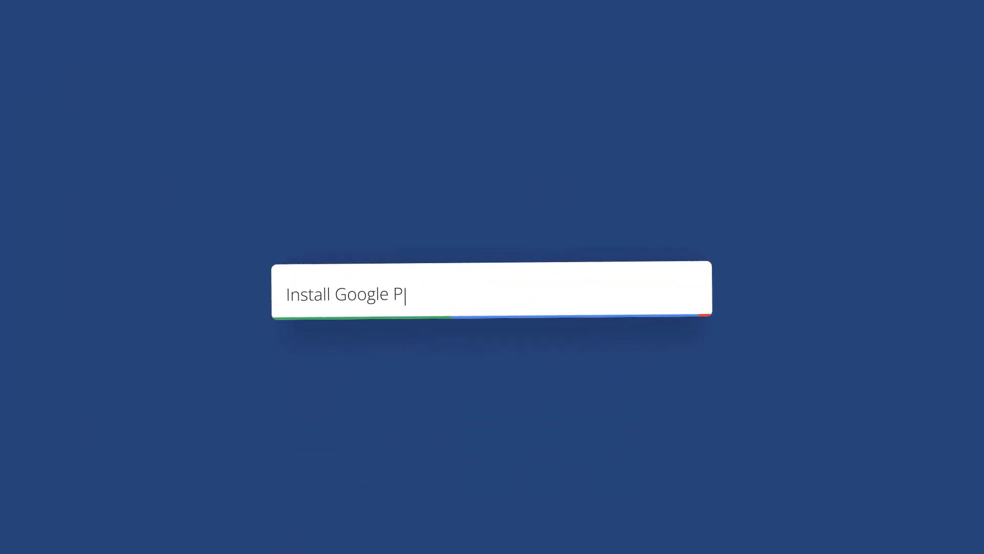
Step: Find Windows Subsystem for Android by searching 'sub' and uninstall it
text(lay Store Apps on Windows 11 PC)
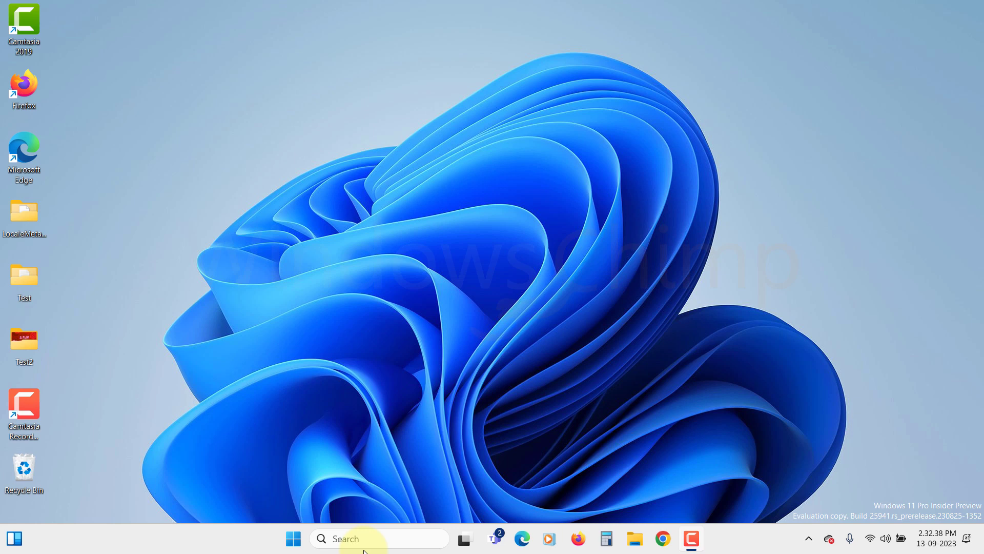
text(subsy)
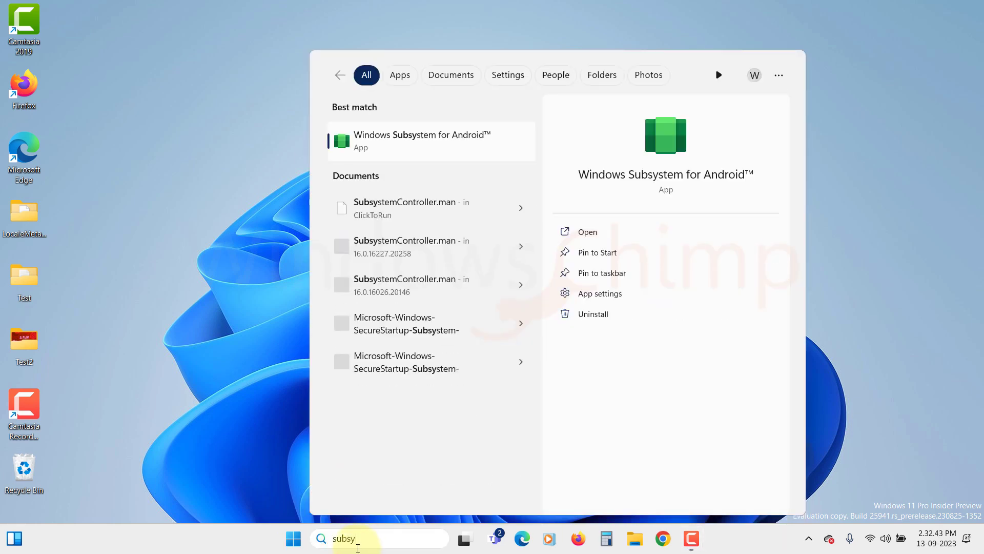
right_click(411, 140)
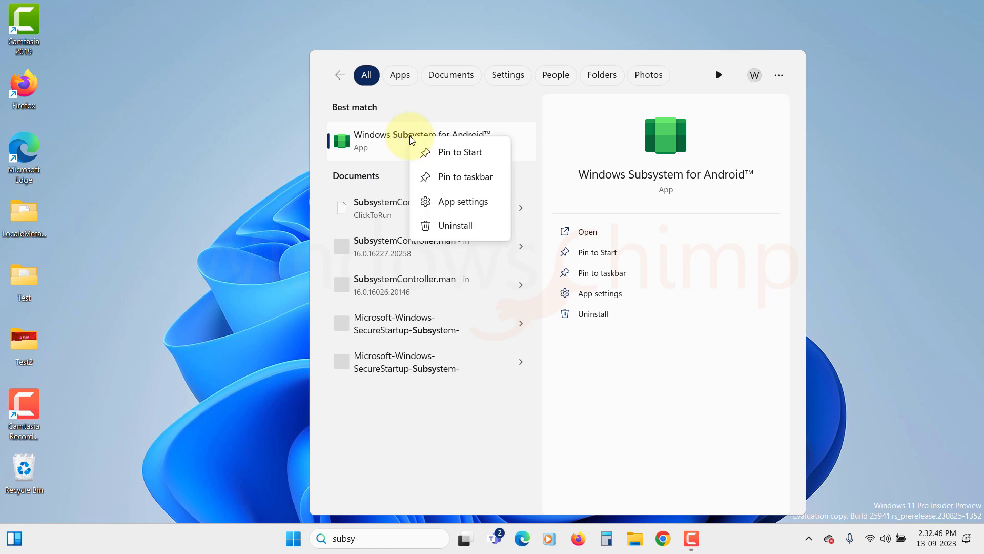
click(455, 224)
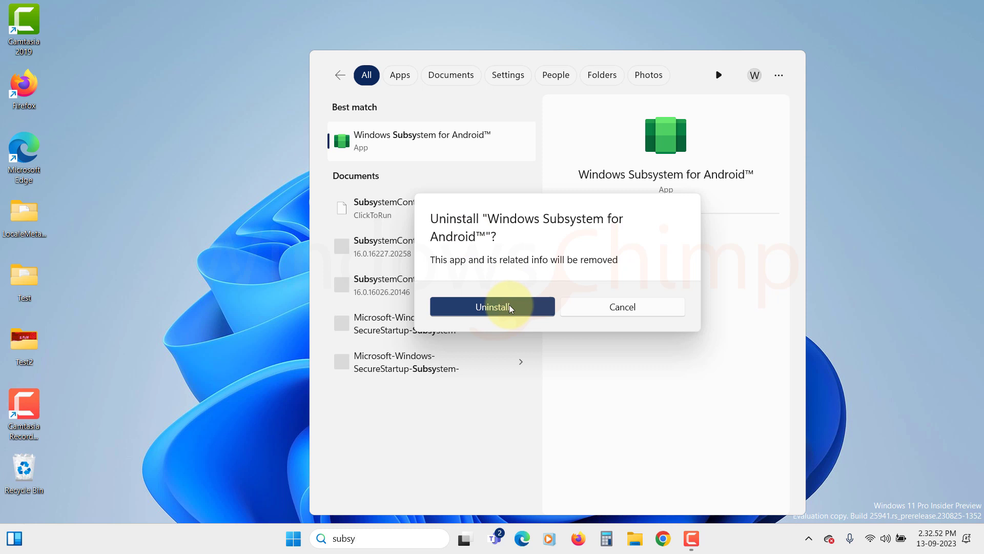
click(493, 307)
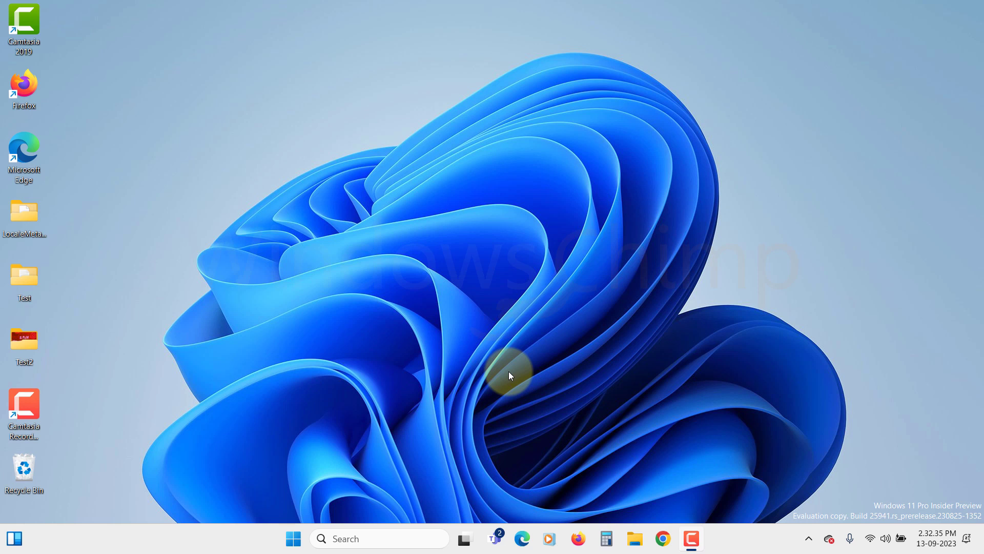
click(661, 539)
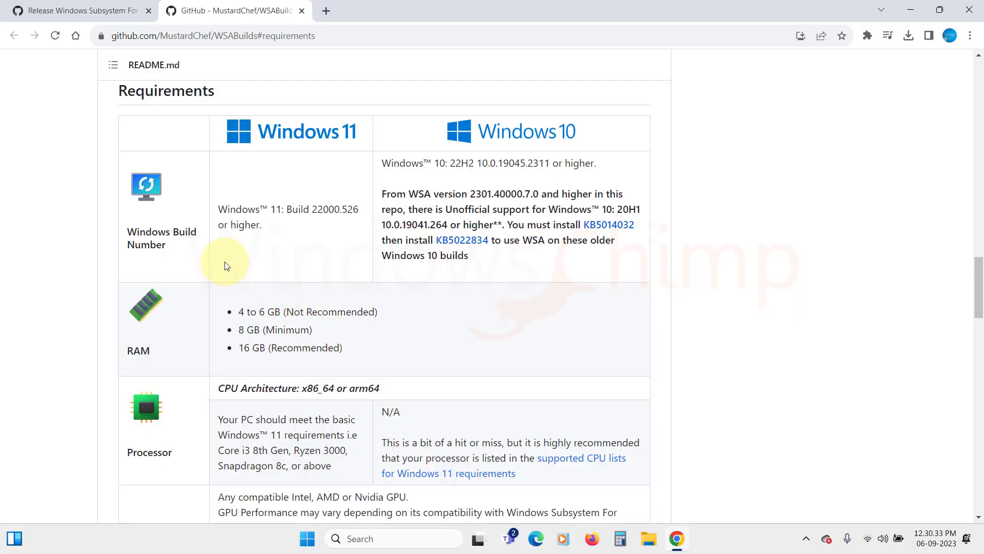
mouse_move(333, 285)
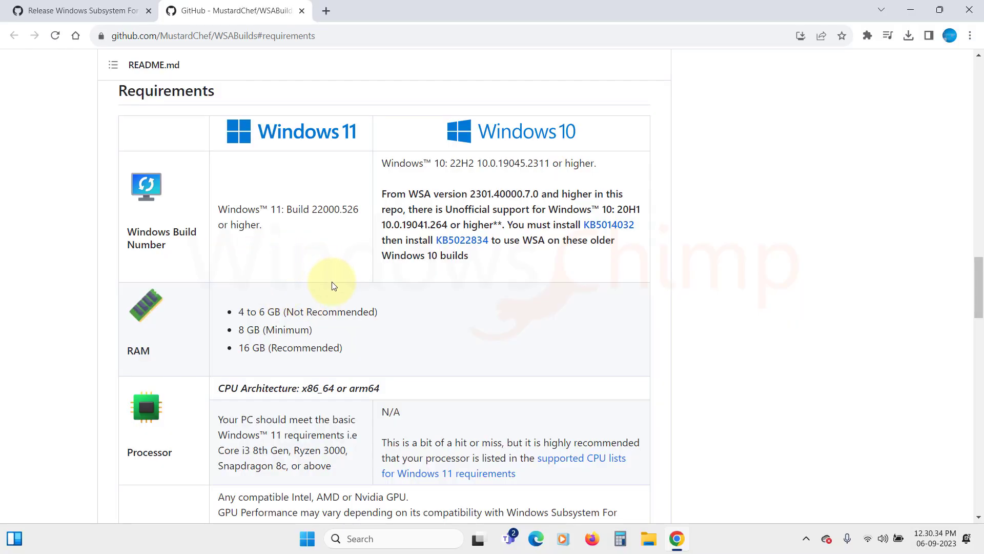
scroll(down, 3)
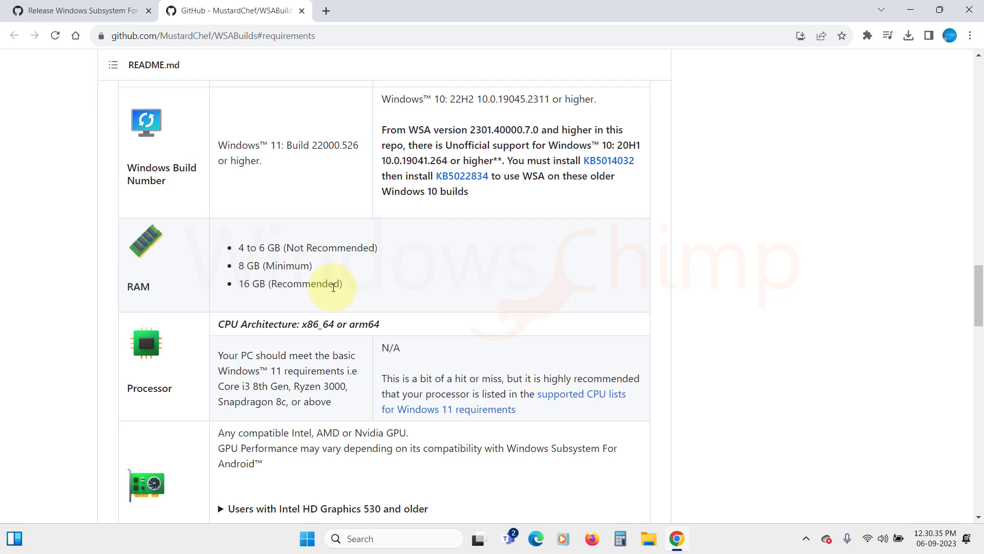
scroll(down, 3)
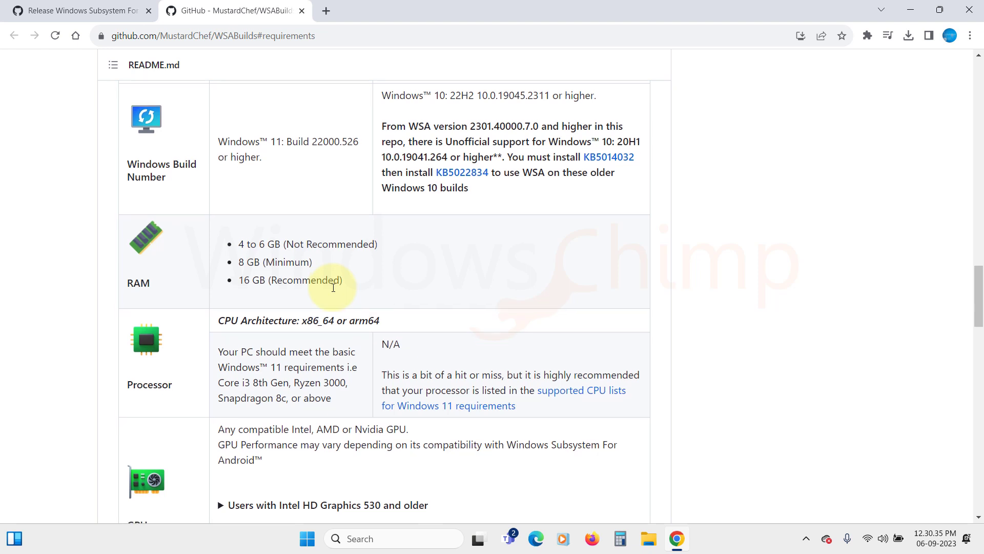
scroll(down, 3)
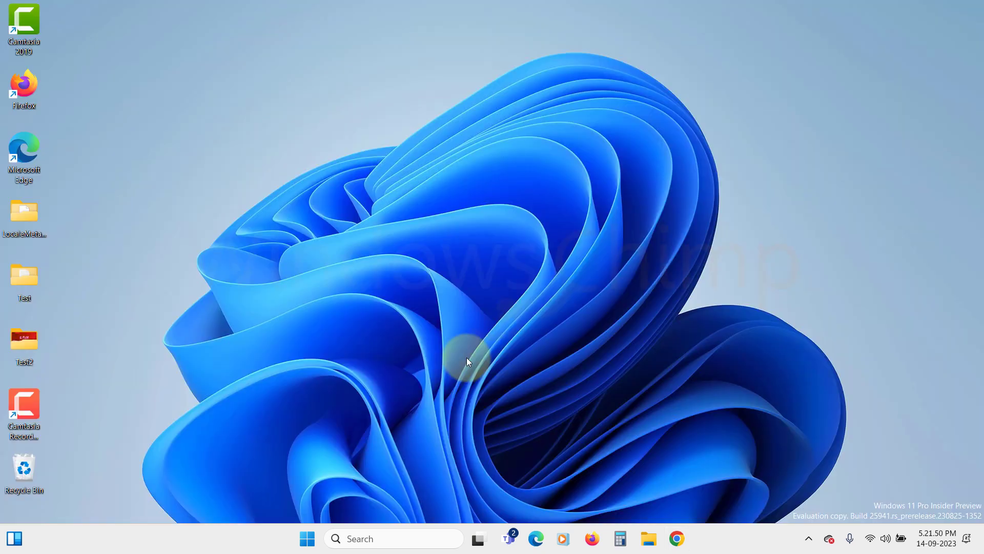
Step: Verify CPU virtualization shows Enabled in Task Manager's Performance page, then bring up Windows search
right_click(307, 538)
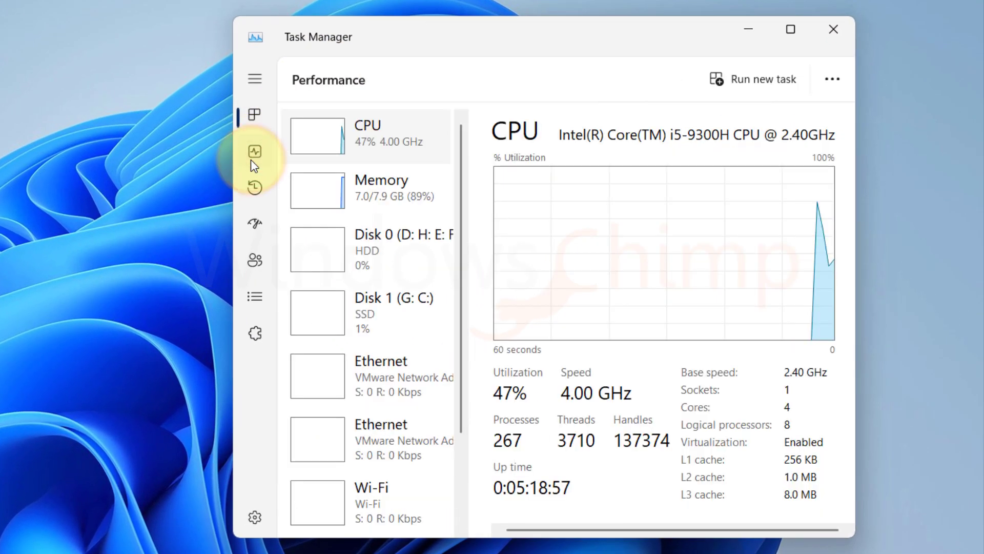
click(381, 188)
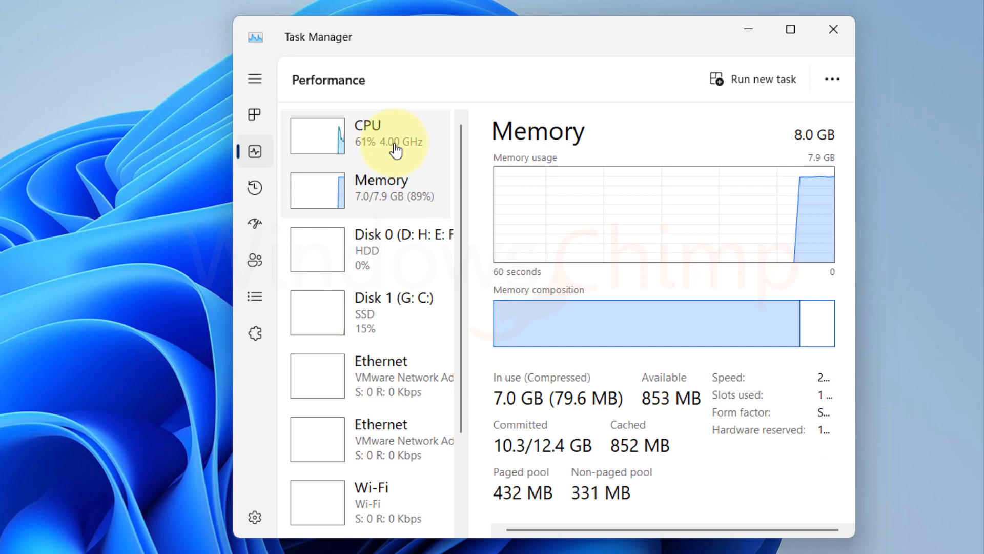
click(370, 134)
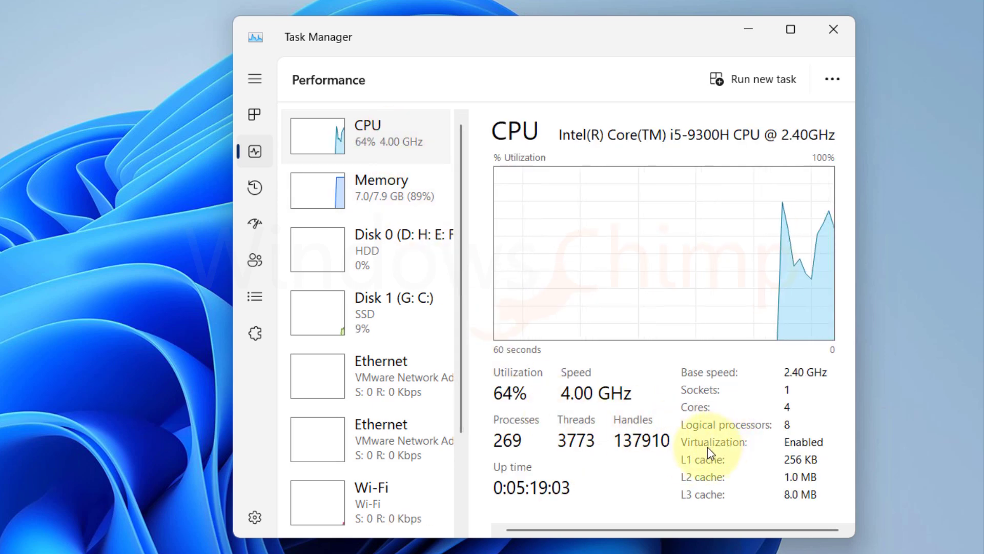
click(833, 28)
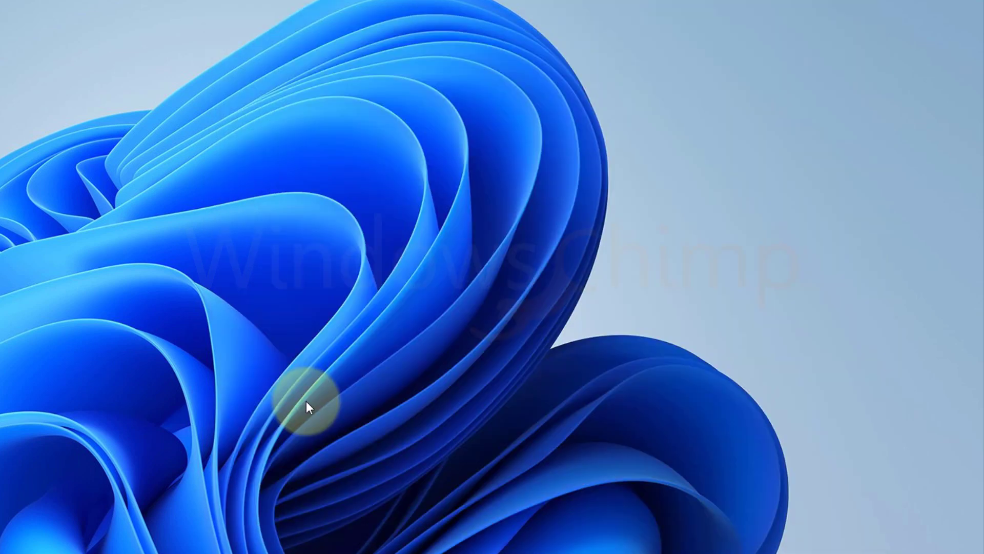
click(334, 539)
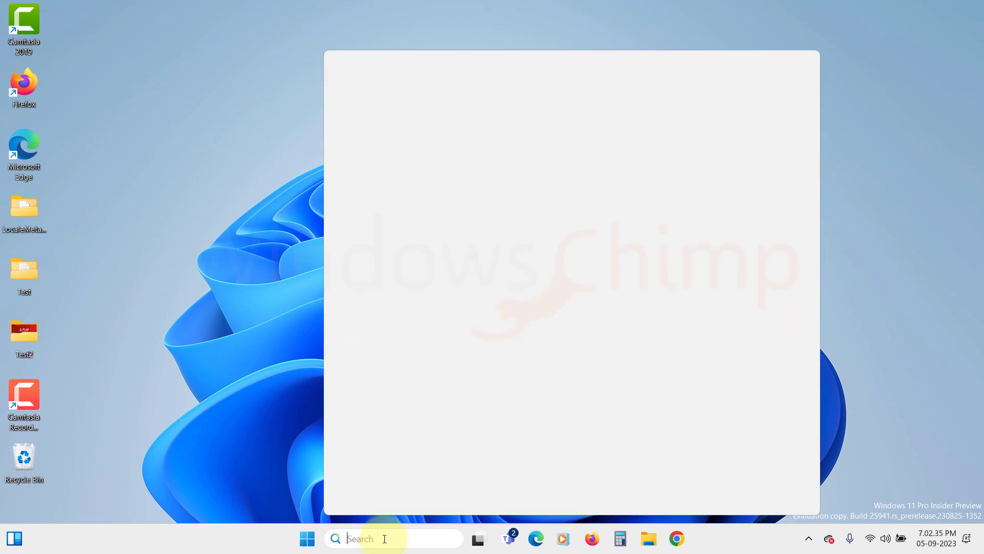
Step: Enable Virtual Machine Platform under 'Turn Windows features on or off' and apply it
text(turn windows features on or f)
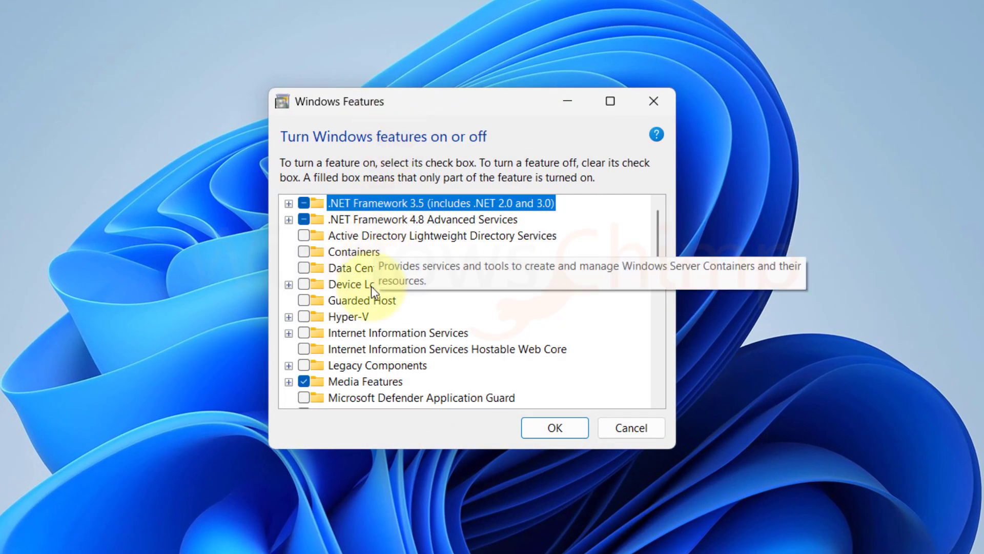
scroll(down, 3)
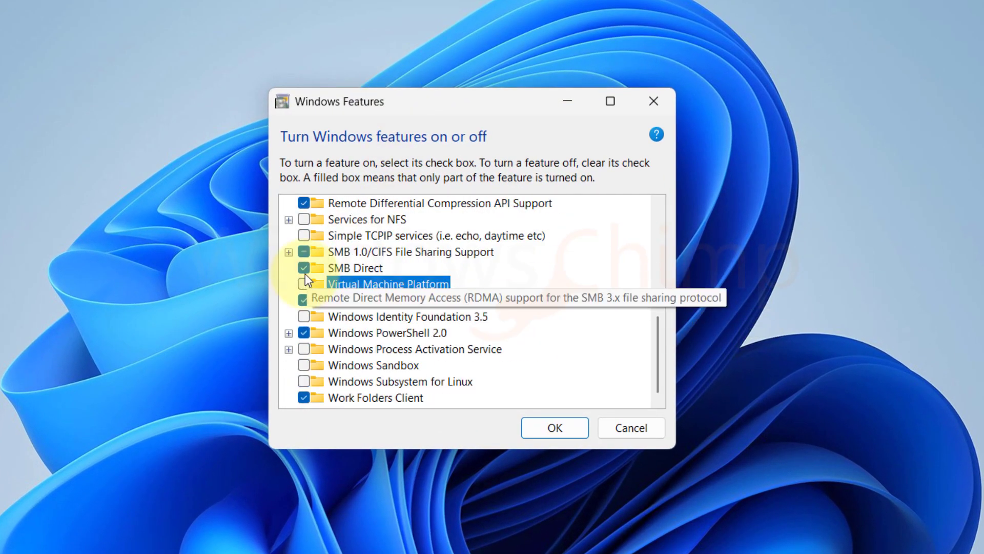
click(304, 284)
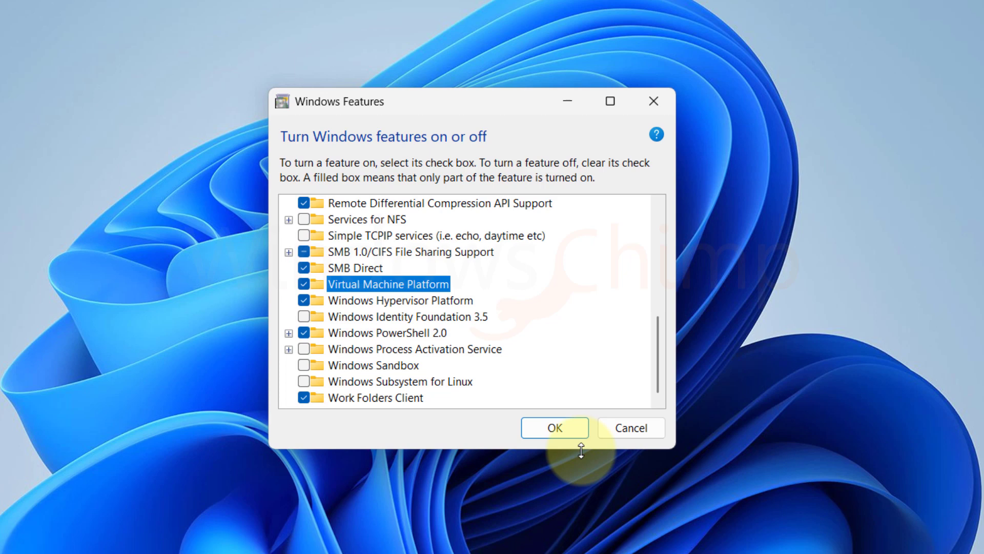
click(554, 427)
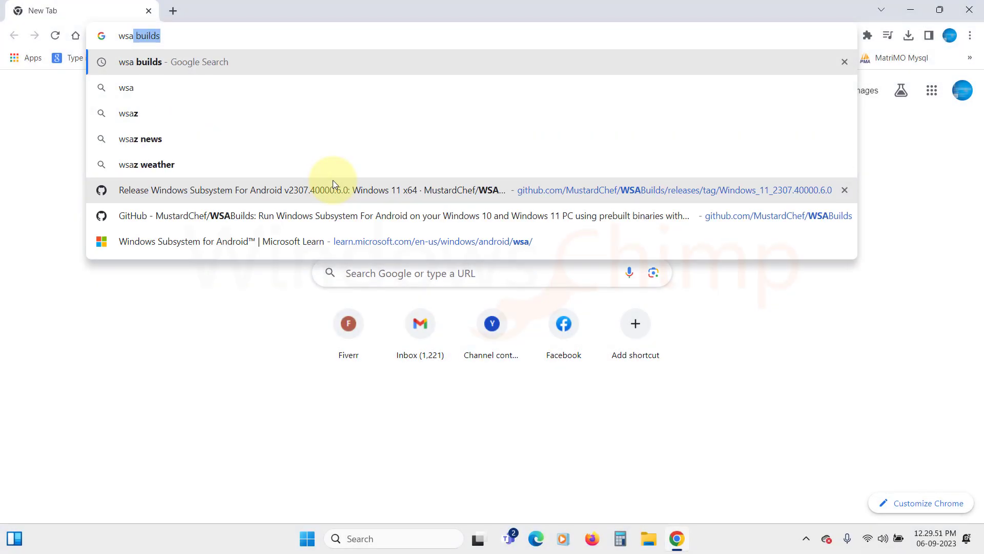
Step: Download the latest stable x64 MindTheGapps-RemovedAmazon .7z build from MustardChef/WSABuilds on GitHub
key(Return)
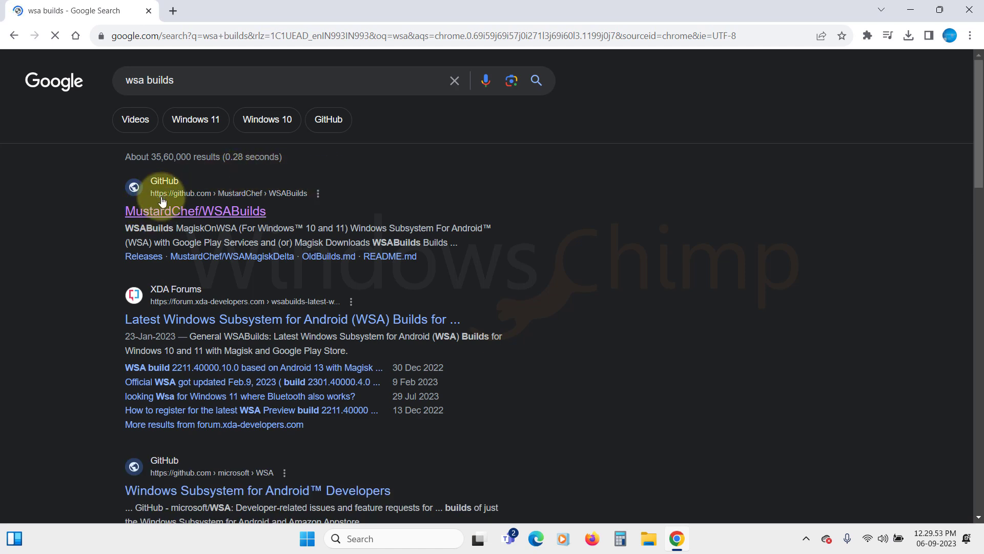
click(195, 210)
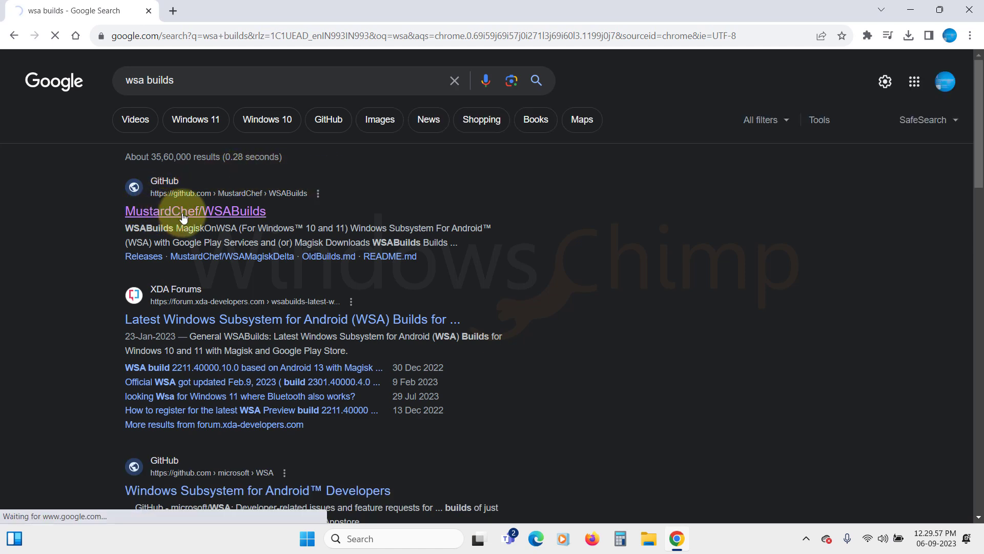
click(195, 210)
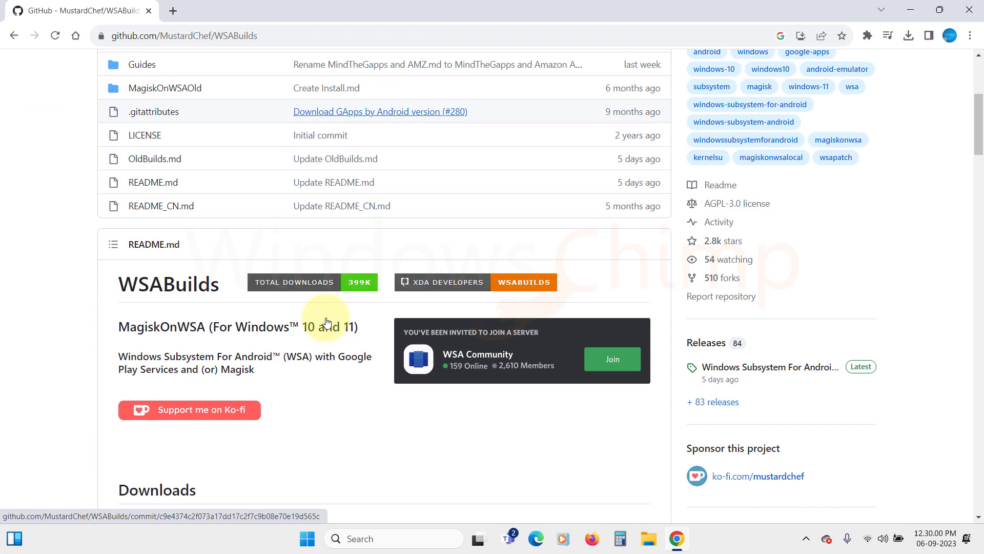
scroll(down, 3)
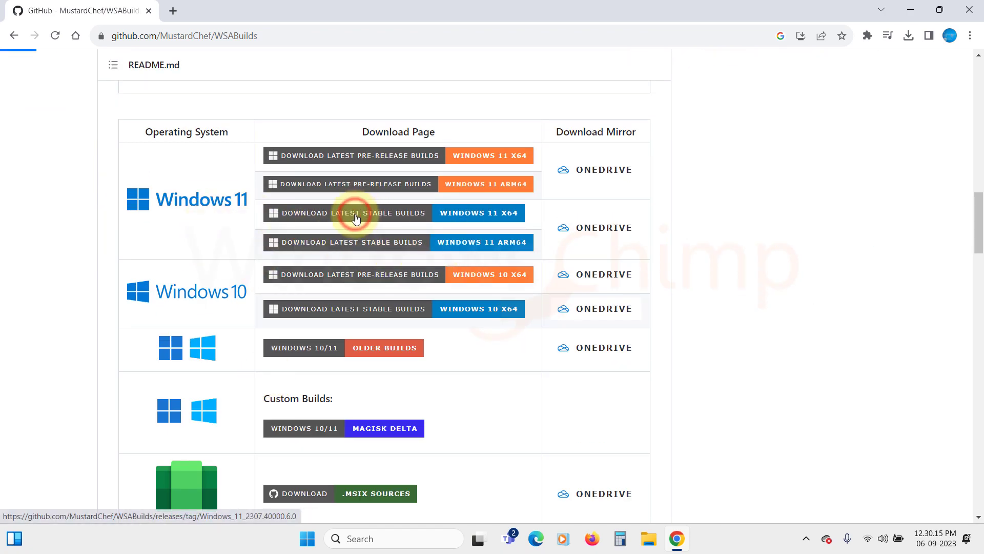
click(352, 213)
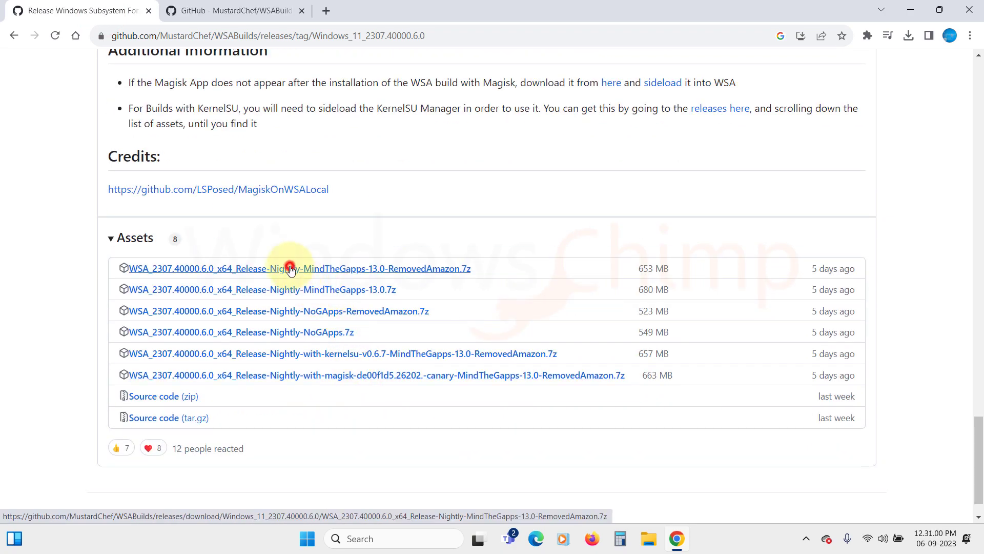
click(299, 268)
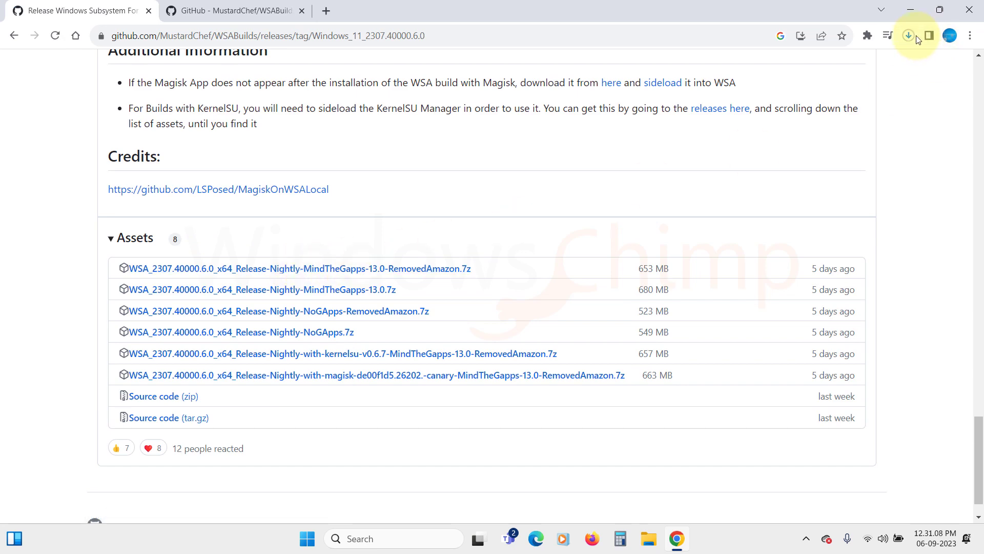
click(907, 36)
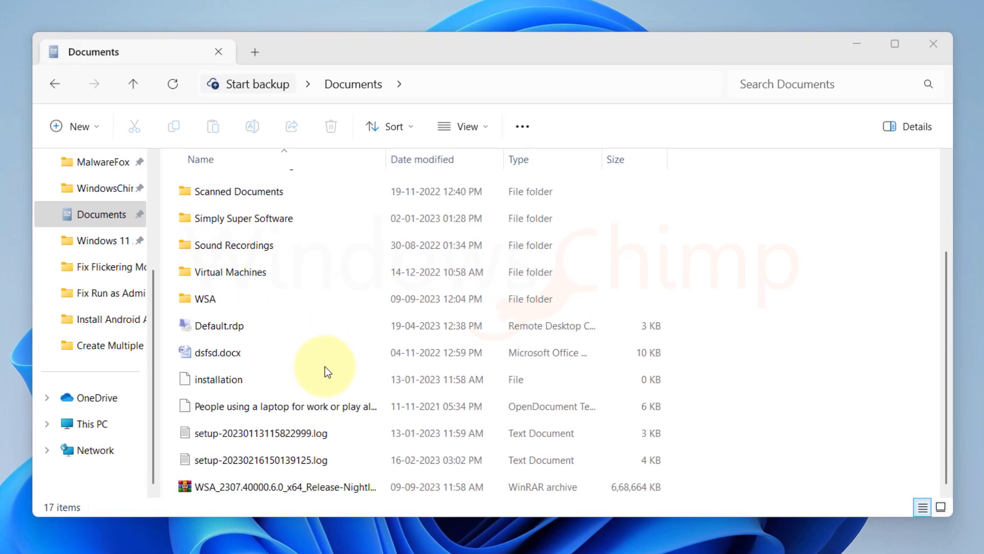
Step: Extract the downloaded WSA .7z archive with WinRAR into Documents\WSA
double_click(204, 298)
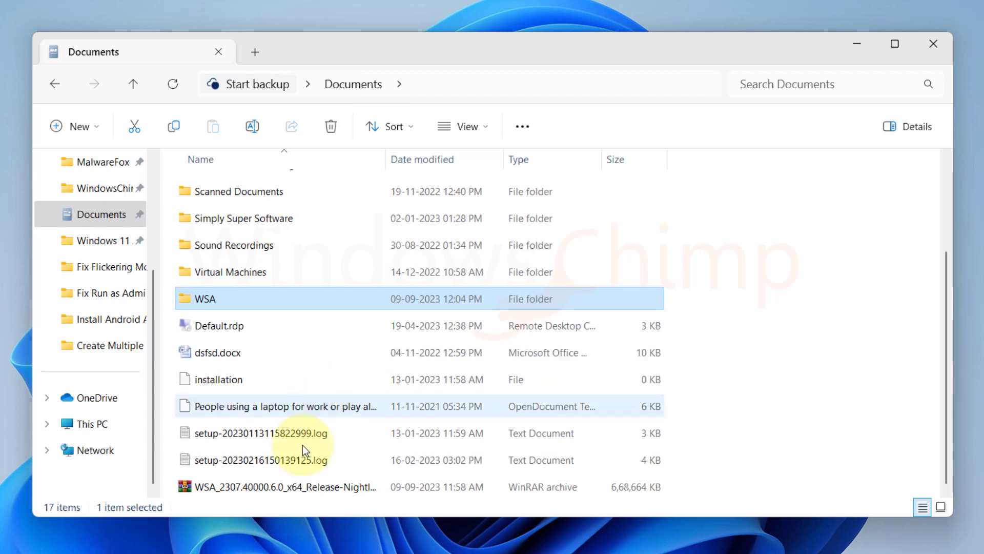
right_click(284, 487)
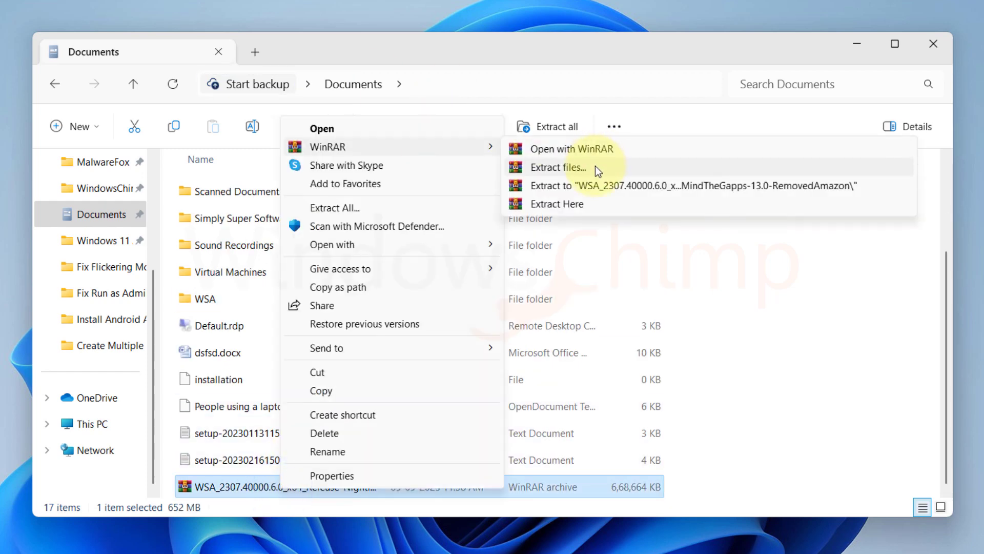
click(557, 168)
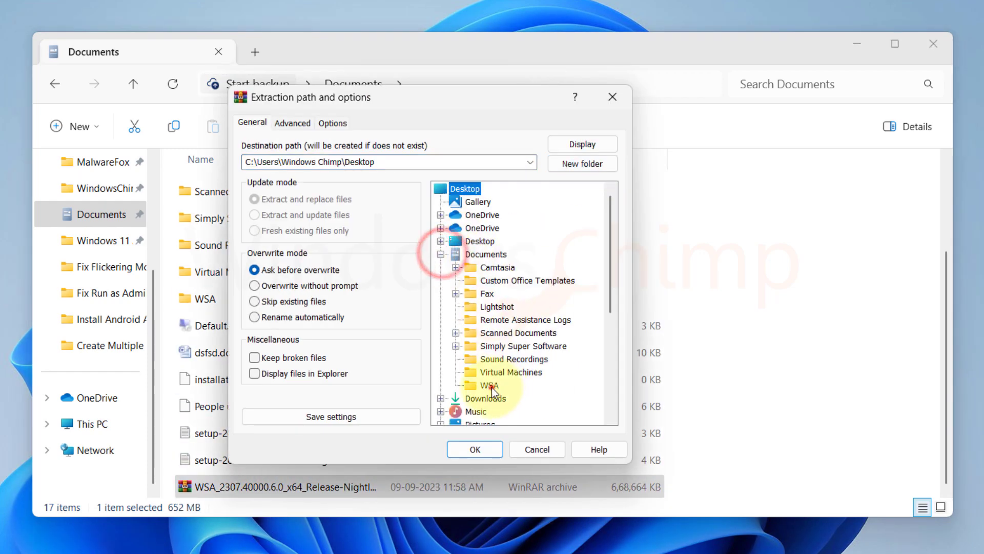
click(473, 449)
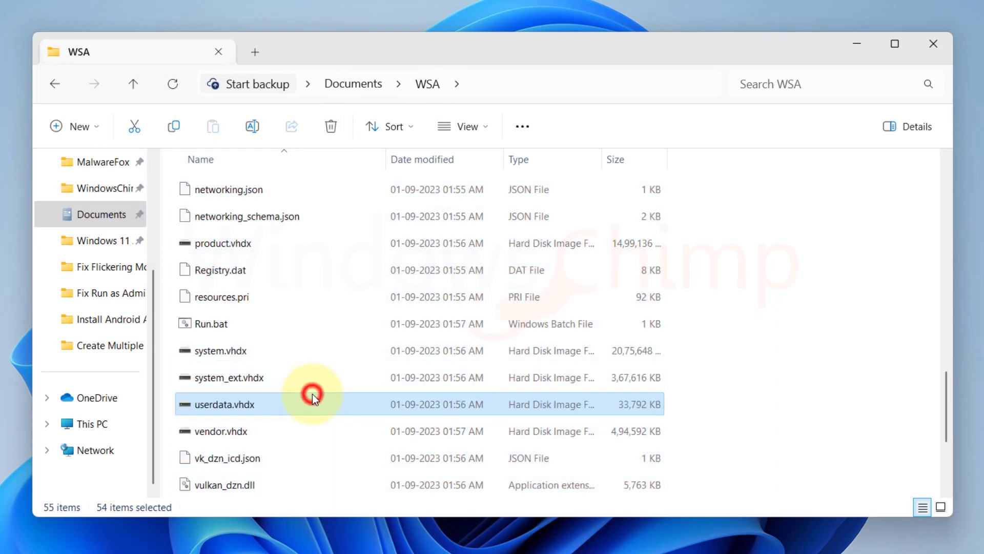
Step: Launch Run.bat from the WSA folder and approve the PowerShell permission prompt
click(212, 243)
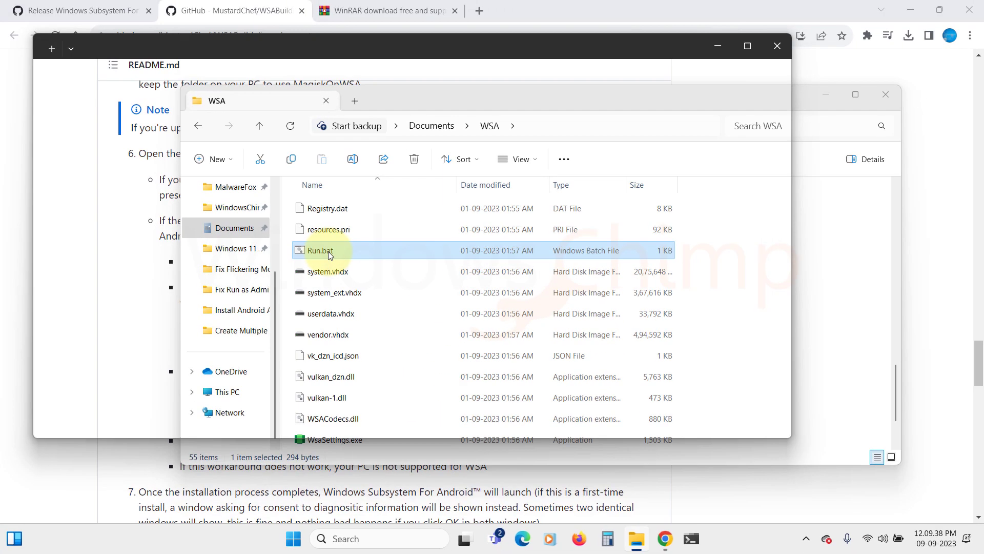
double_click(320, 249)
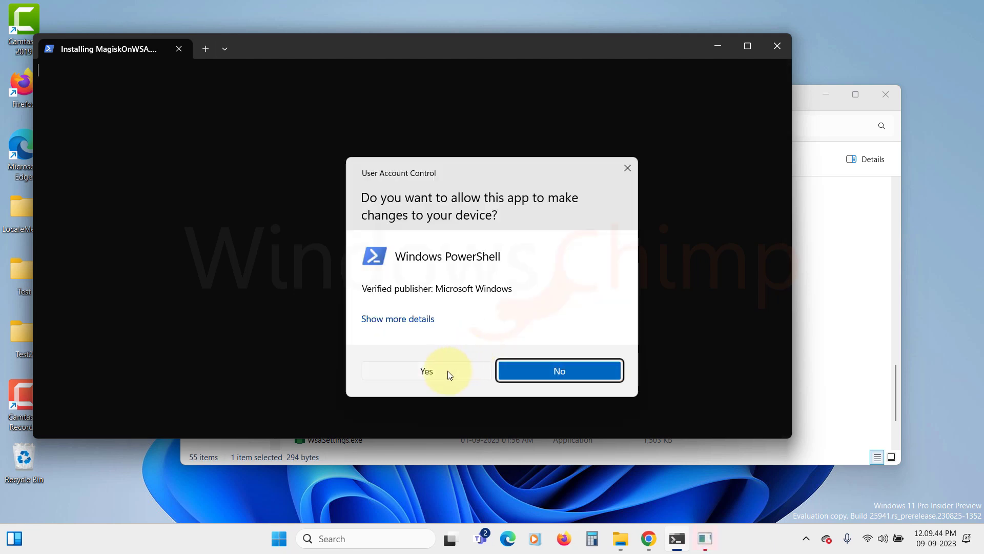
click(427, 370)
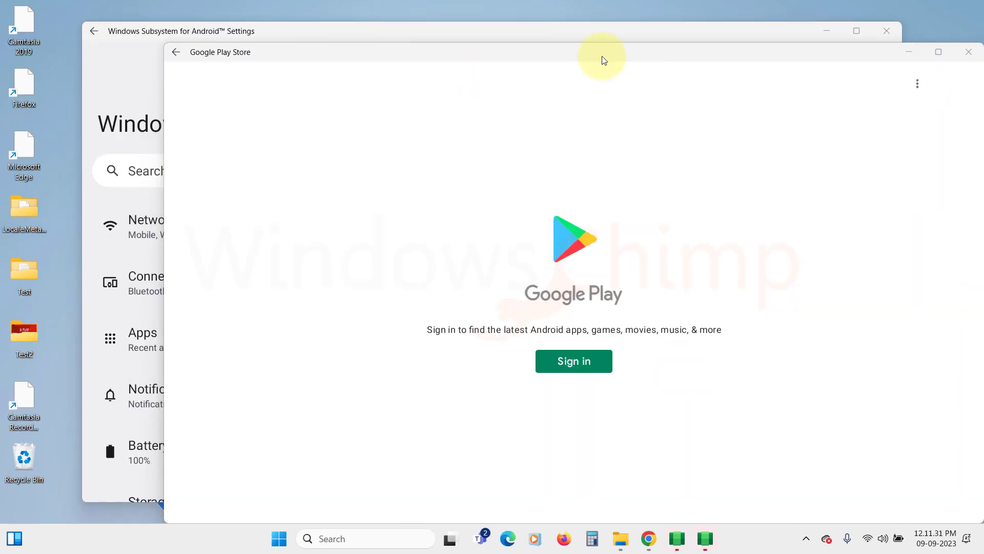
Step: Sign in to Google Play, install WhatsApp Messenger, then open Candy Crush Saga's page
click(572, 361)
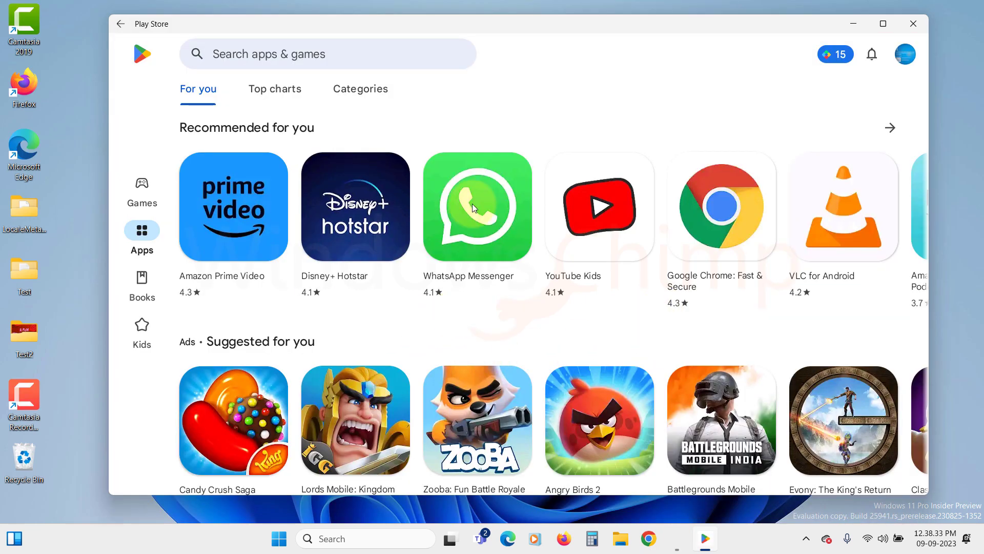
click(476, 206)
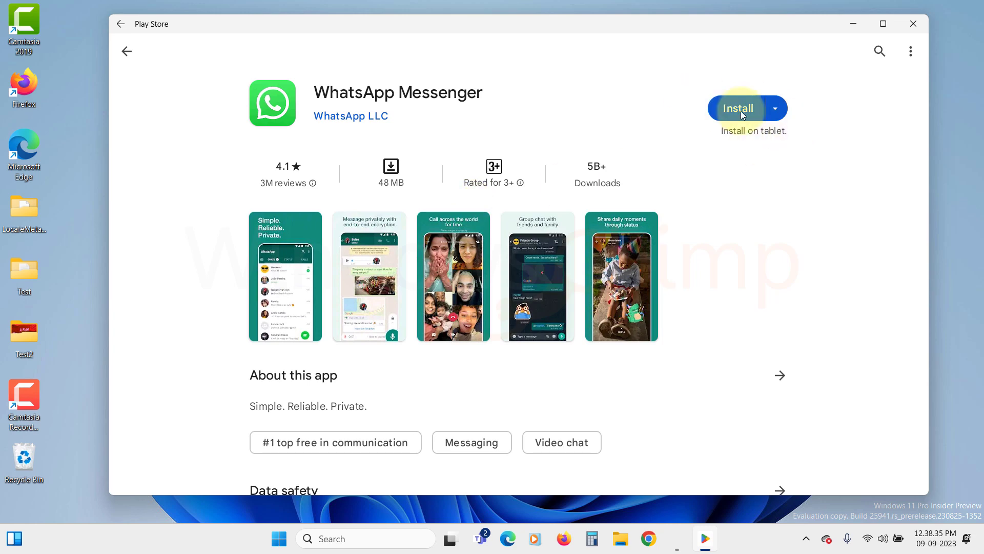
click(739, 108)
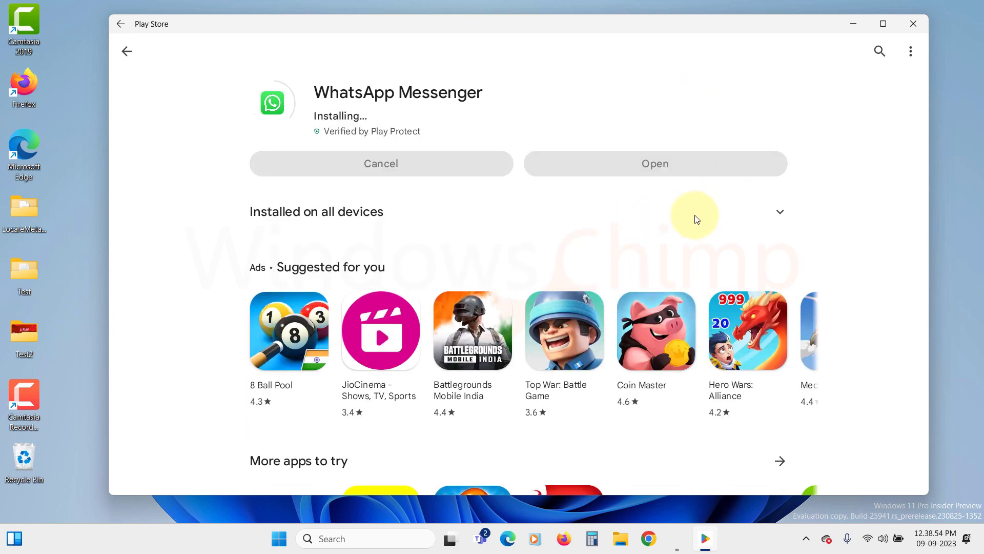
click(655, 163)
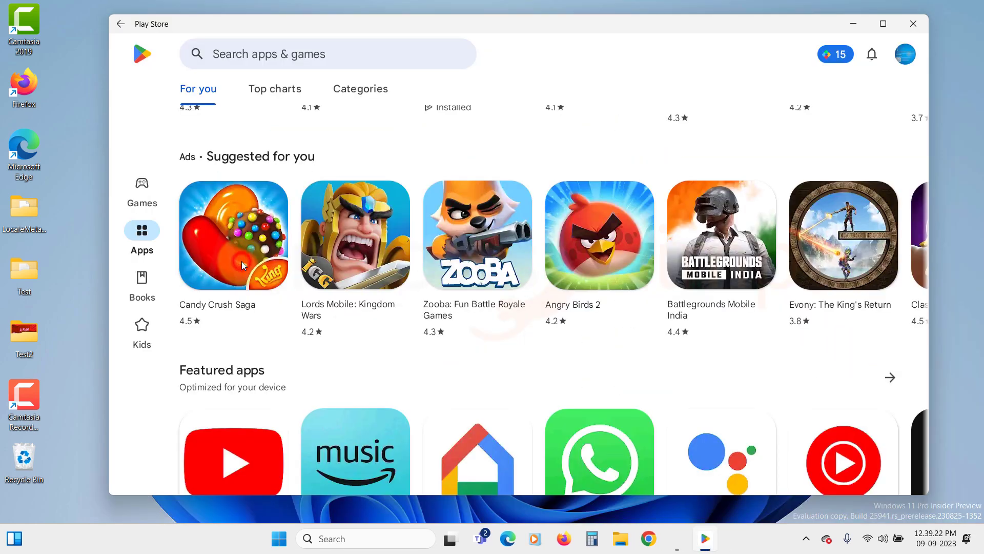
click(233, 235)
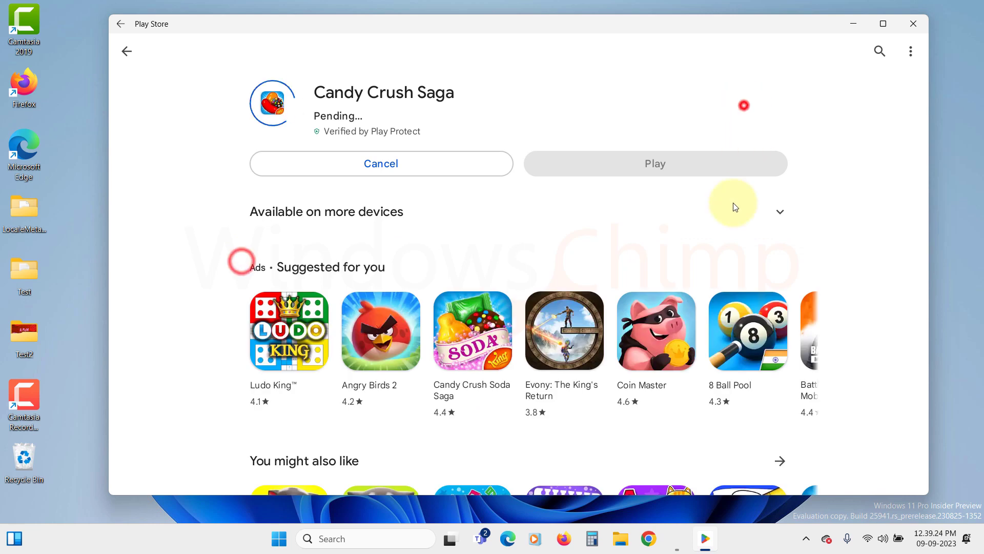